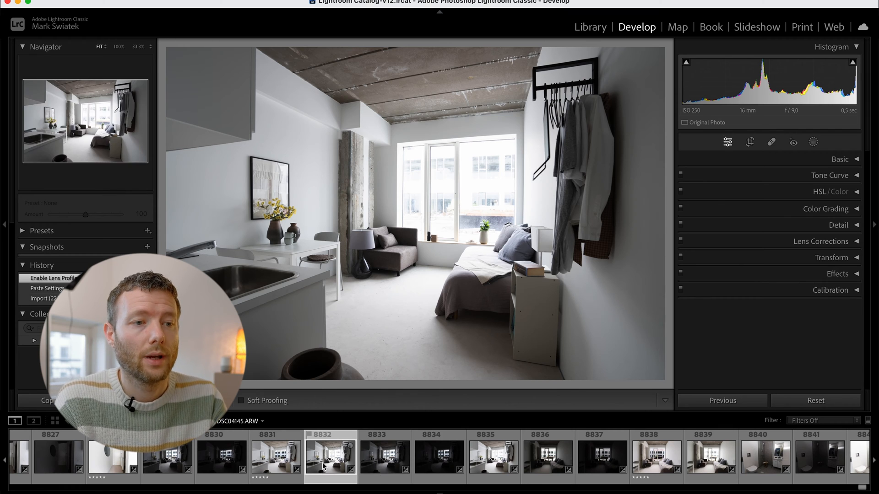
- View the darkest bracketed exposure, then settle on the middle one
left_click(439, 456)
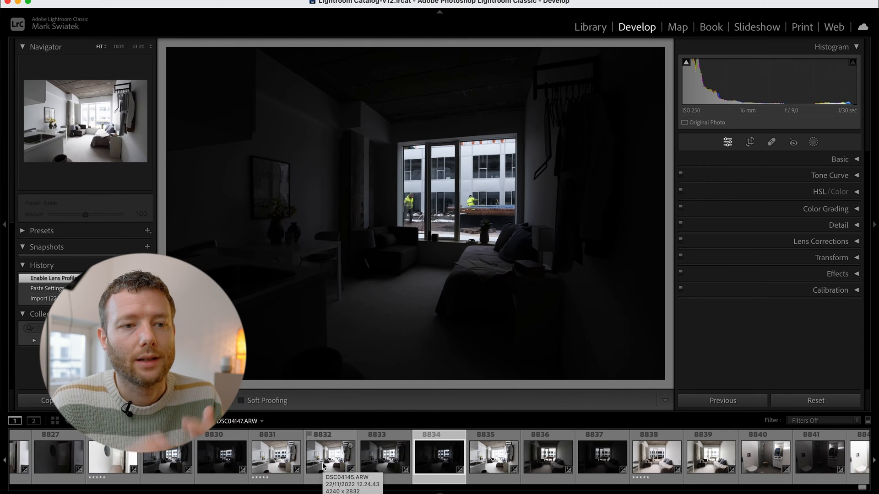
left_click(385, 454)
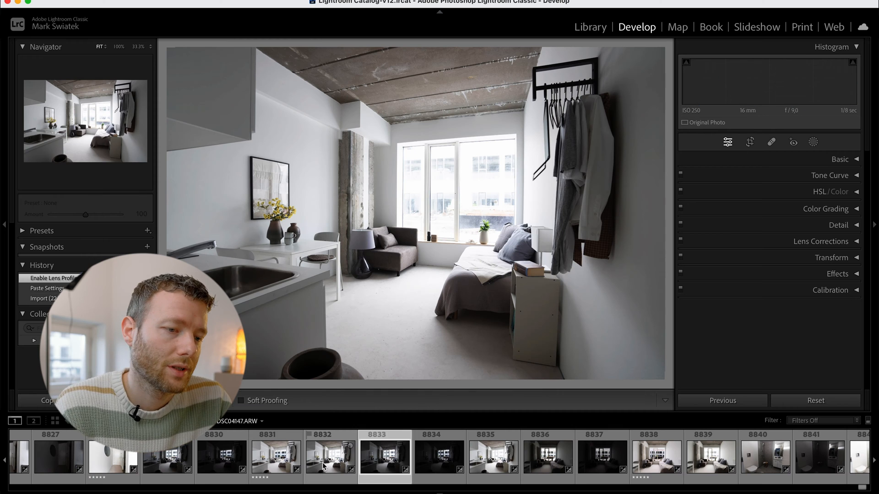
- Enable Profile Corrections in the Lens Corrections panel
left_click(831, 290)
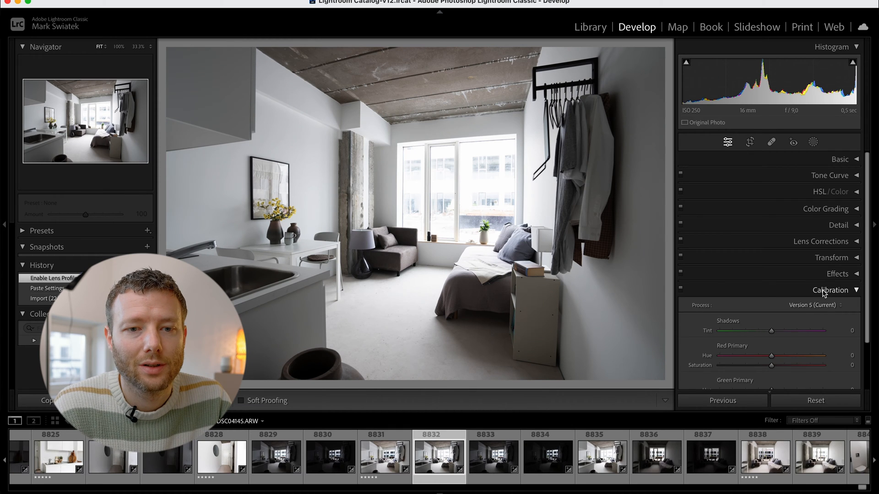
left_click(820, 218)
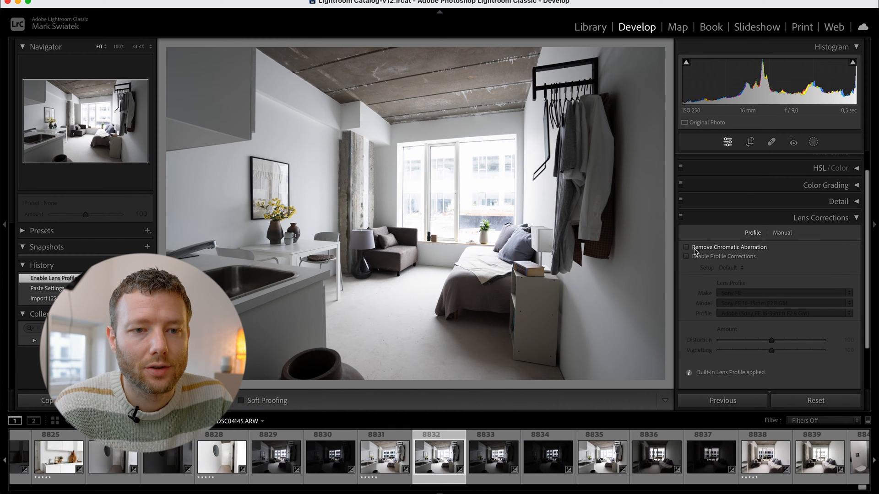
left_click(686, 257)
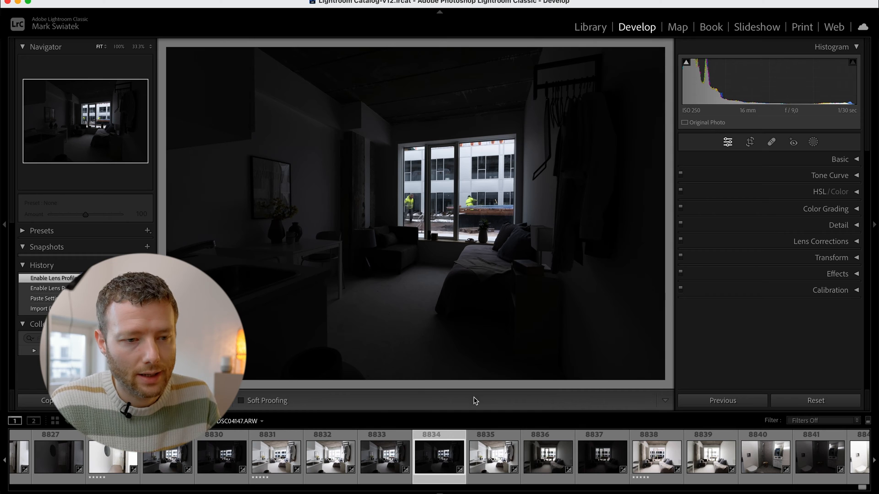
- Bring up the Edit In options for the selected bracketed frames
right_click(329, 454)
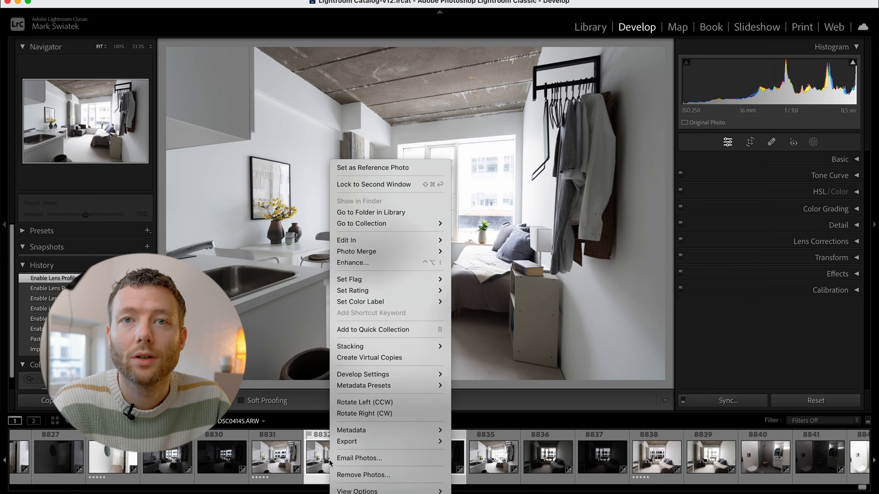
mouse_move(346, 240)
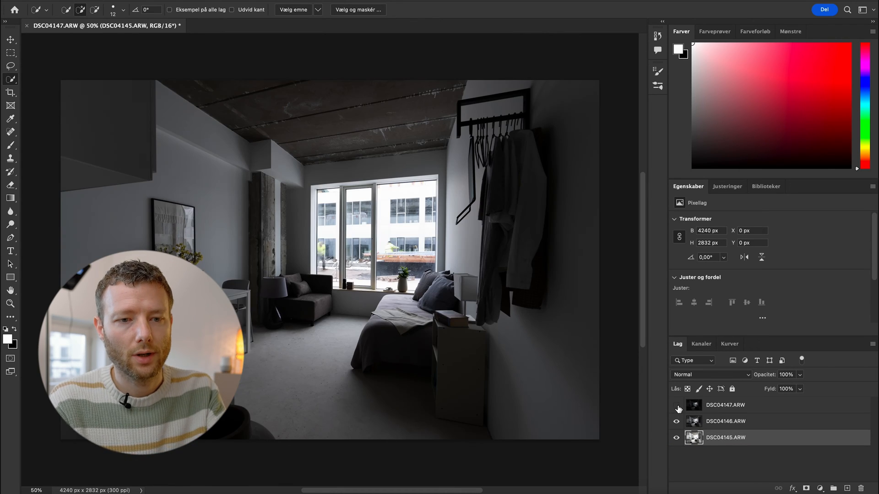
left_click(675, 405)
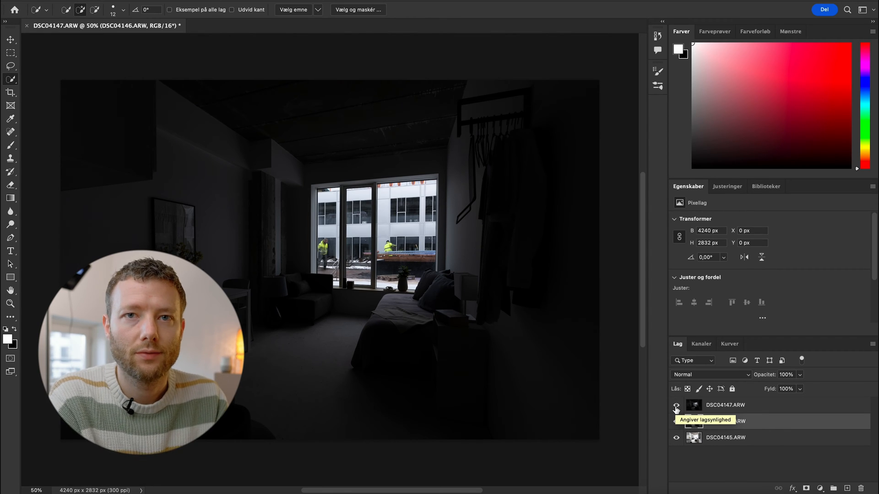
left_click(675, 406)
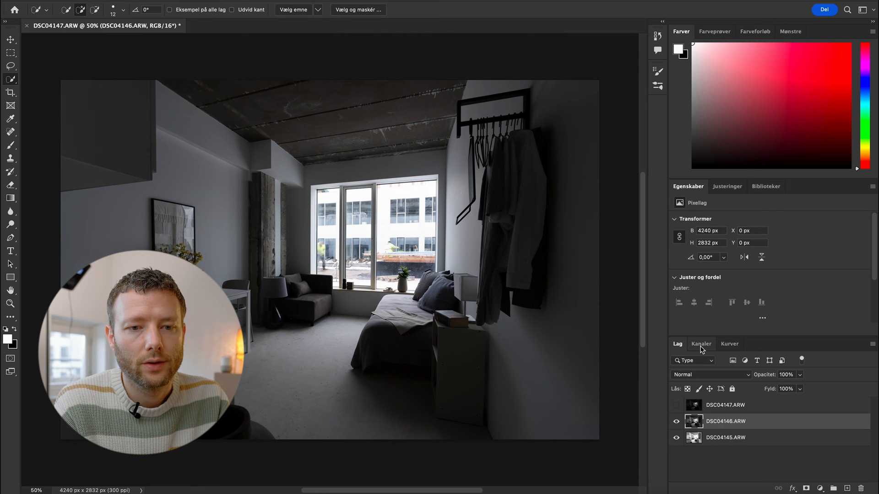
- Load a luminosity selection from the RGB channel and add it as the middle layer's mask
left_click(700, 343)
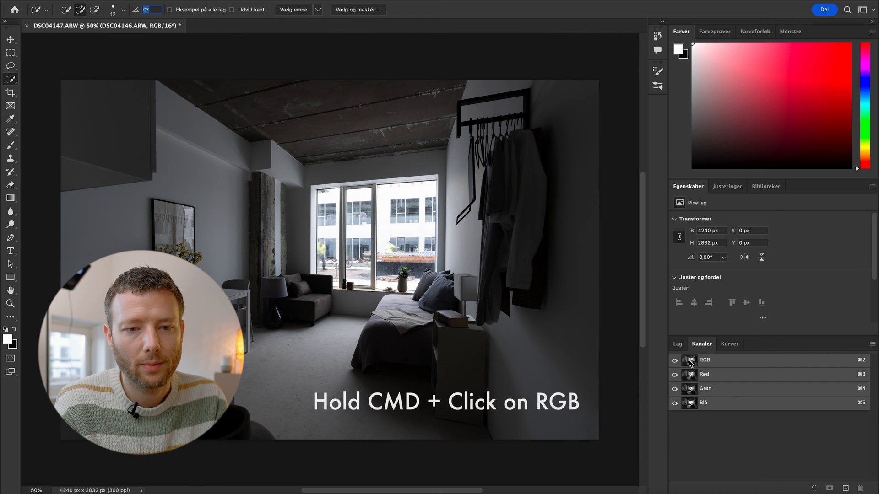
left_click(704, 360)
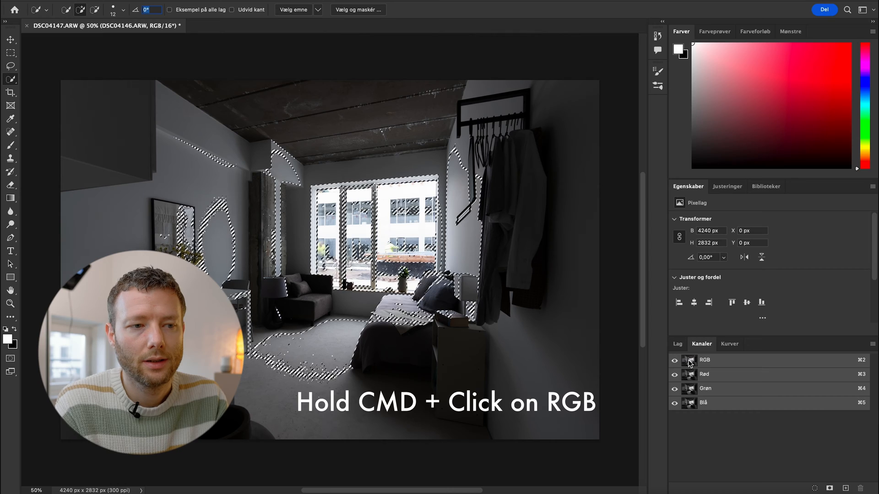
left_click(705, 360)
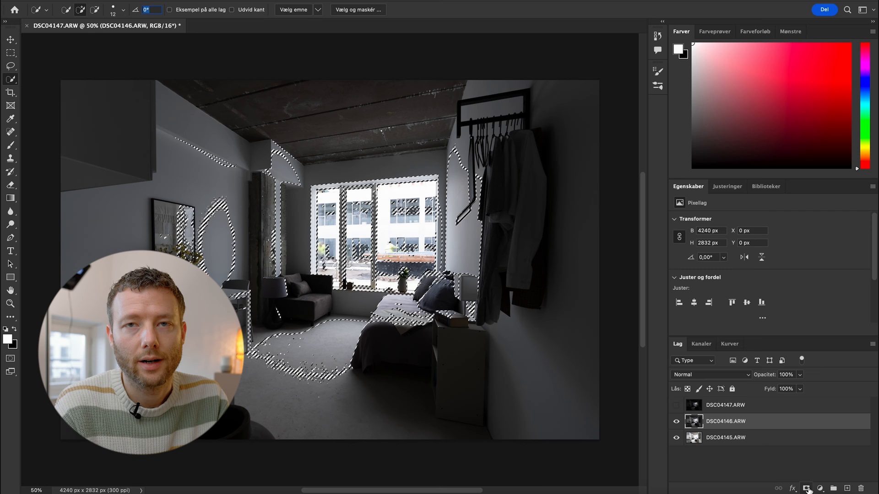
left_click(818, 488)
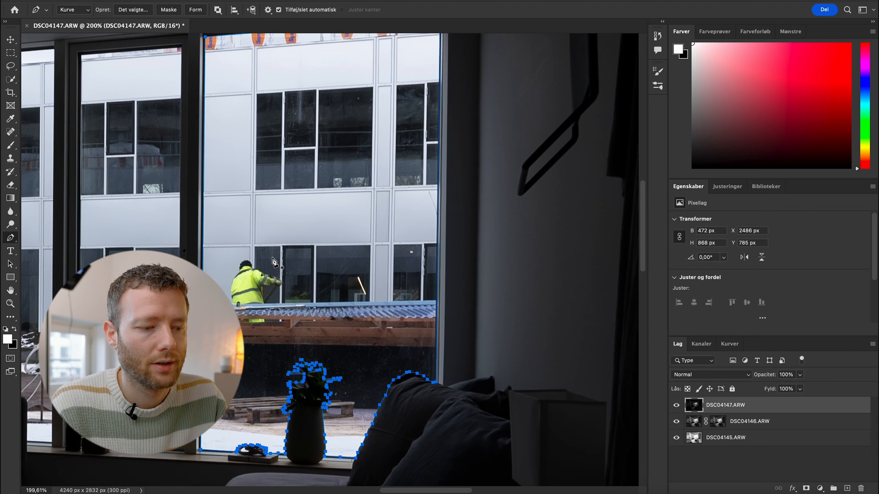
- Convert three traced window-pane paths into one combined selection
key("shift+cmd+enter")
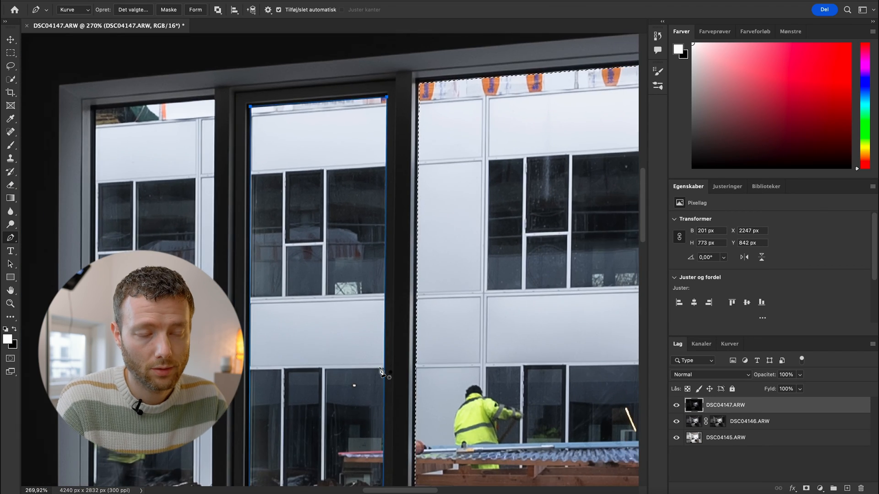
key("shift+cmd+enter")
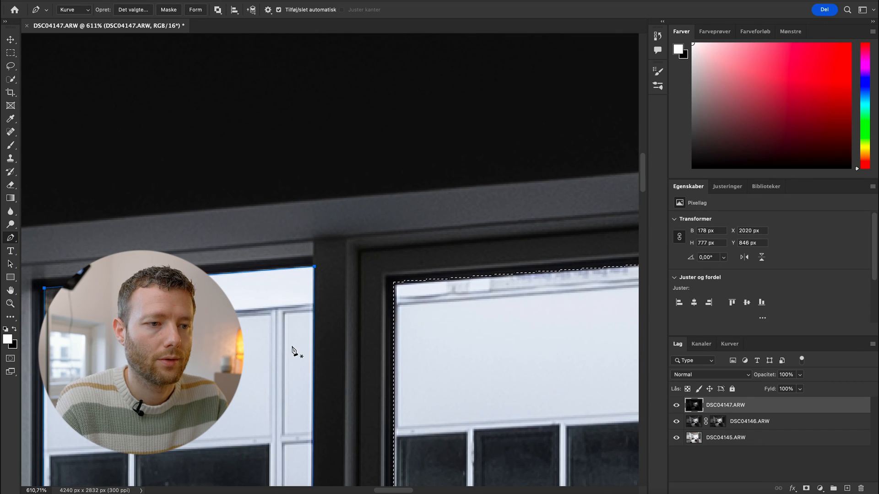
key("shift+cmd+enter")
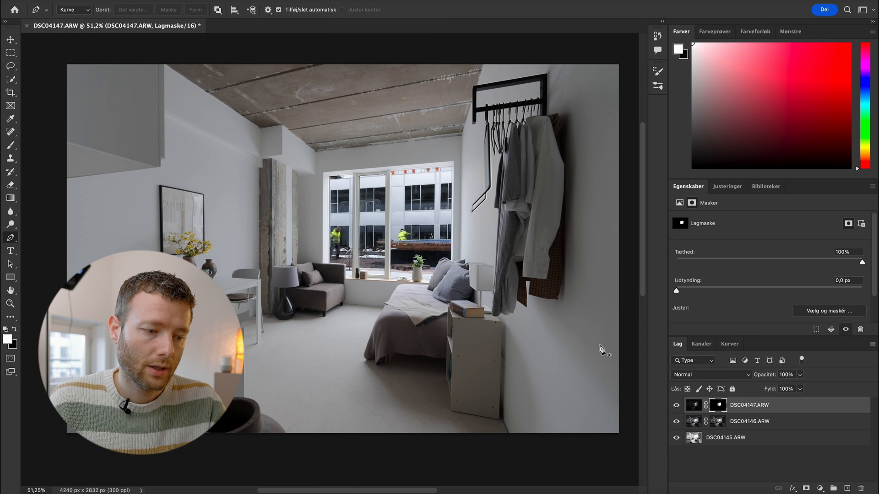
- Close the blended document, saving changes so it returns to Lightroom
key("cmd+w")
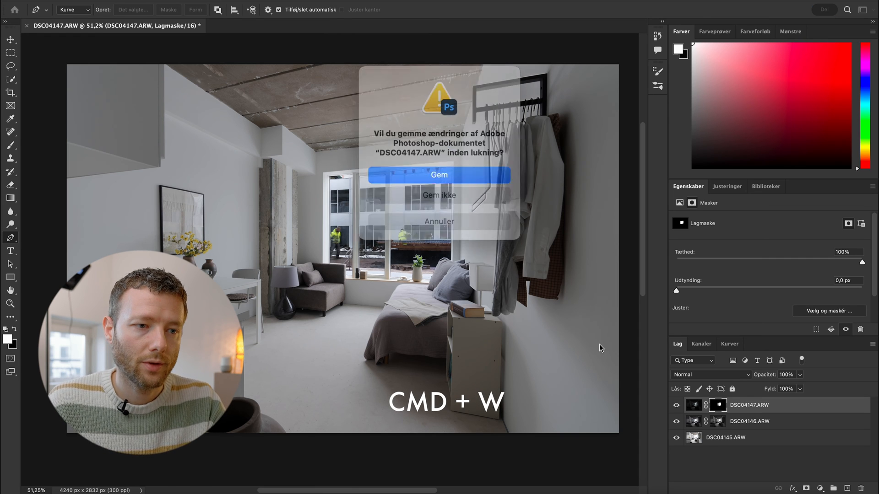
left_click(439, 174)
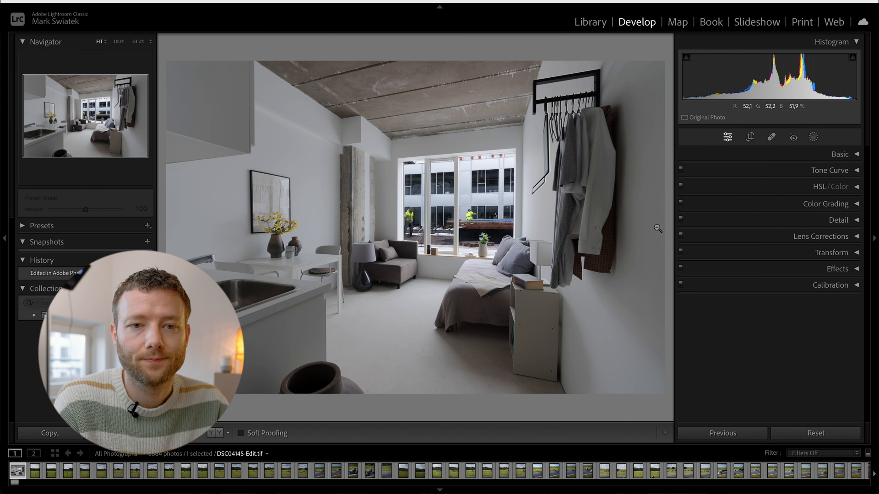
- Lift the Shadows in the Basic panel, then head to the File menu
left_click(839, 154)
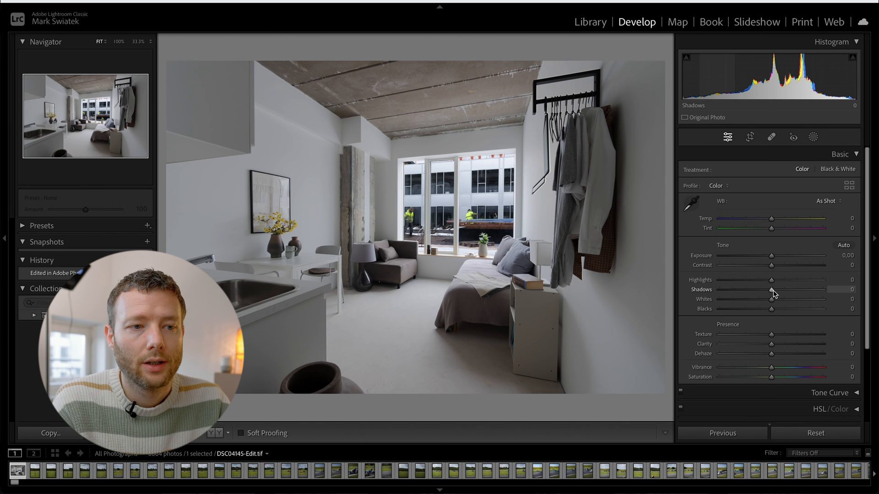
left_click_drag(771, 280, 795, 280)
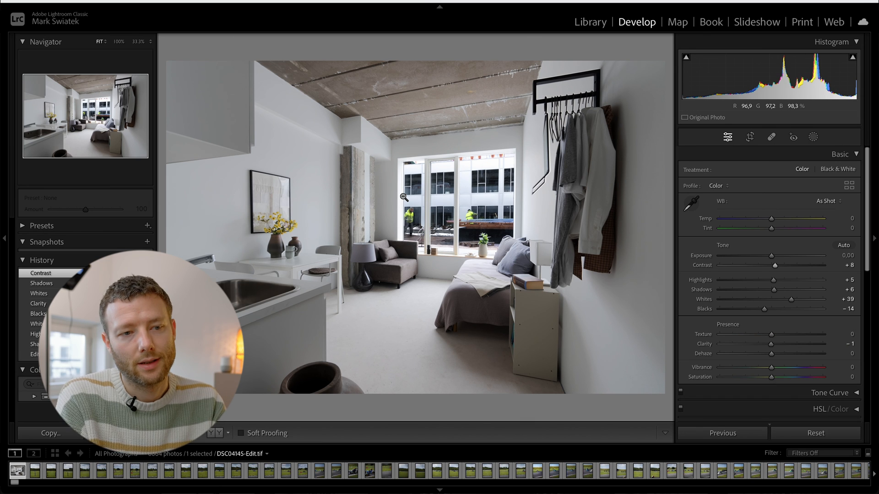
left_click(16, 5)
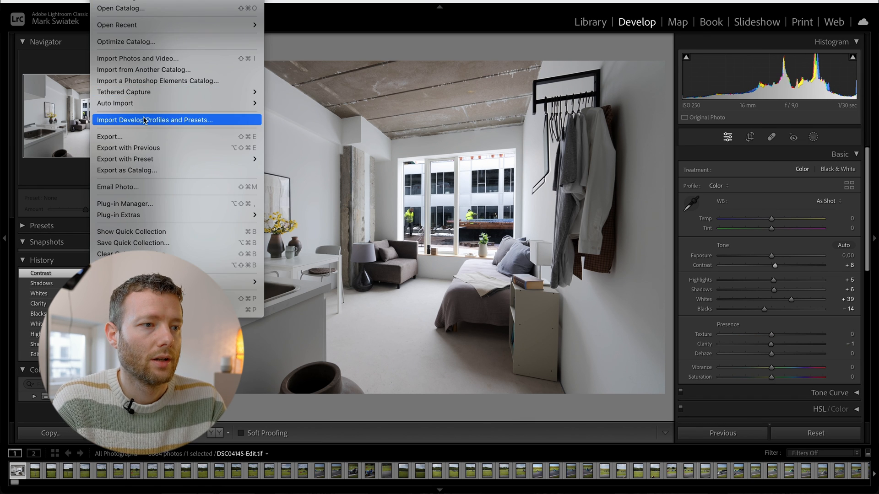
- Export DSC04145-Edit.jpg as JPEG into the Edit subfolder
left_click(109, 136)
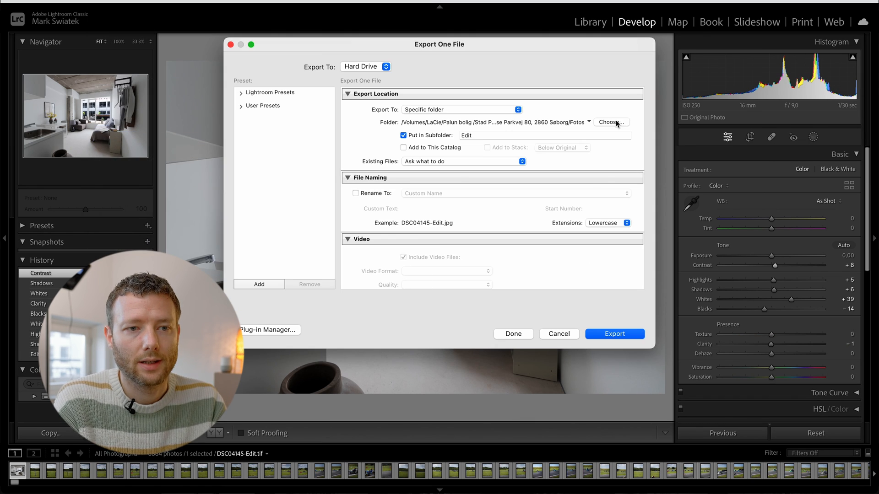
left_click(614, 334)
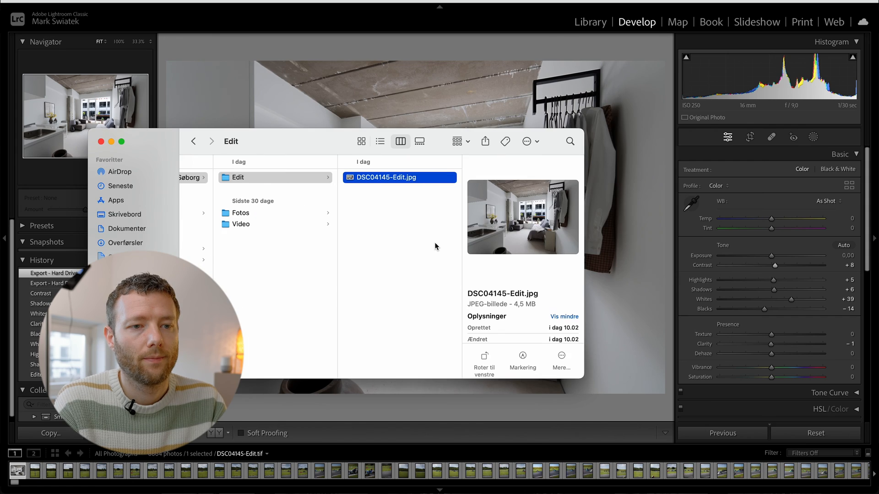